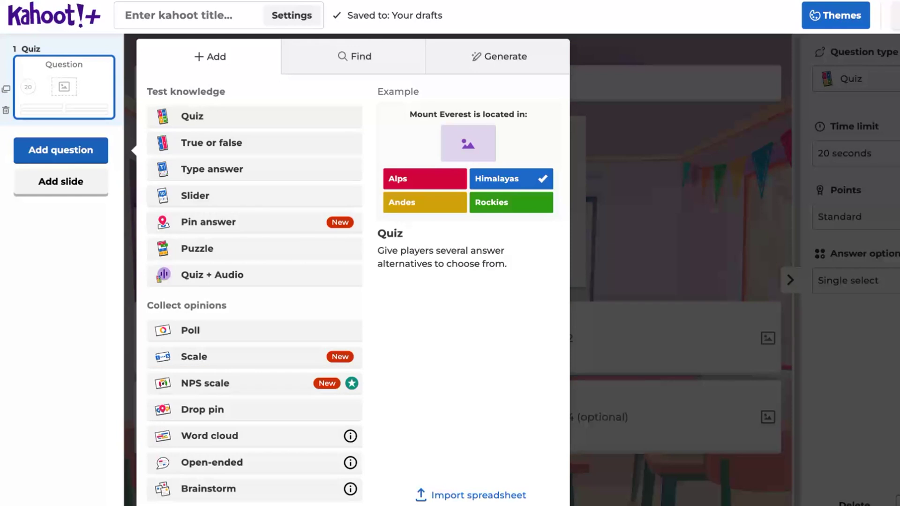
Add an NPS scale question and view the upgrade plans unlocking this premium feature
left_click(205, 382)
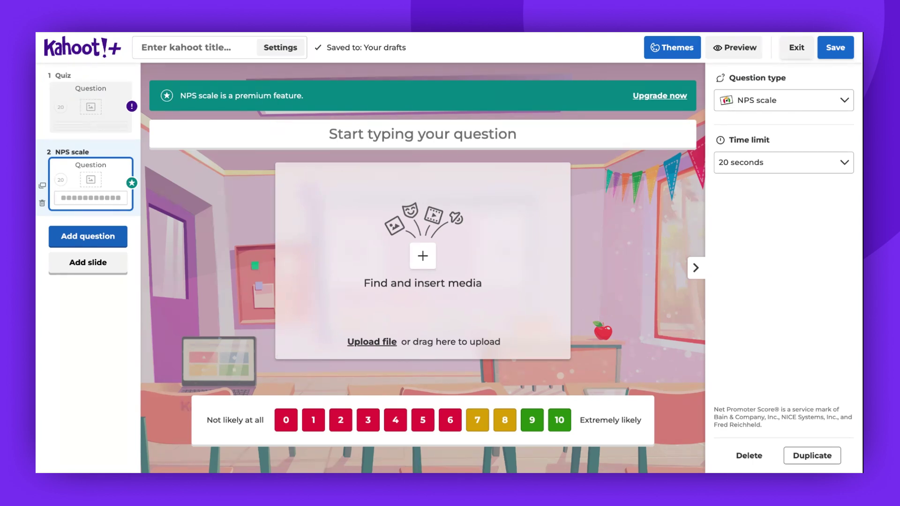
left_click(659, 96)
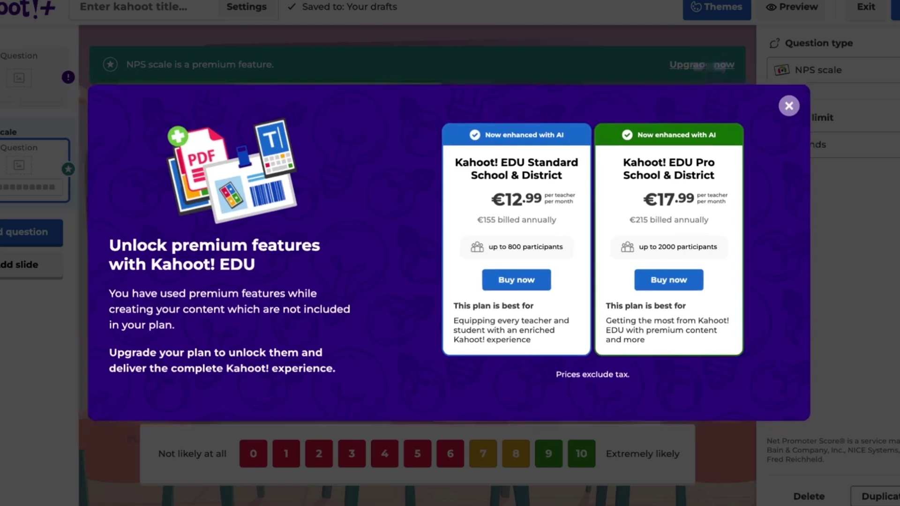
left_click(789, 106)
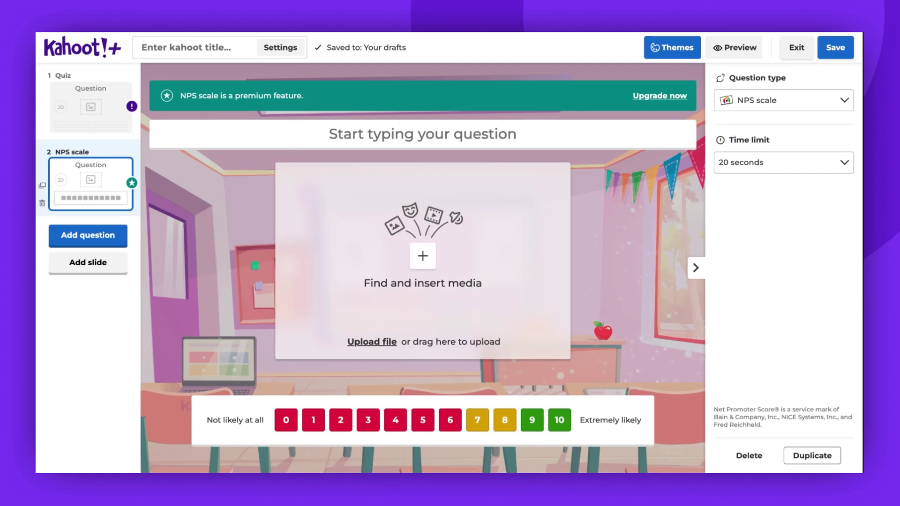
Delete the NPS scale question and confirm, leaving only the first Quiz question
left_click(748, 456)
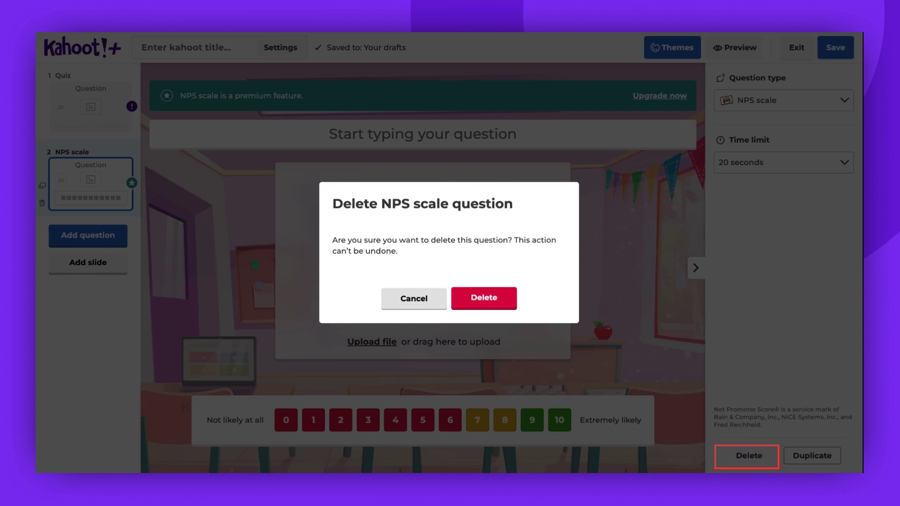
left_click(484, 299)
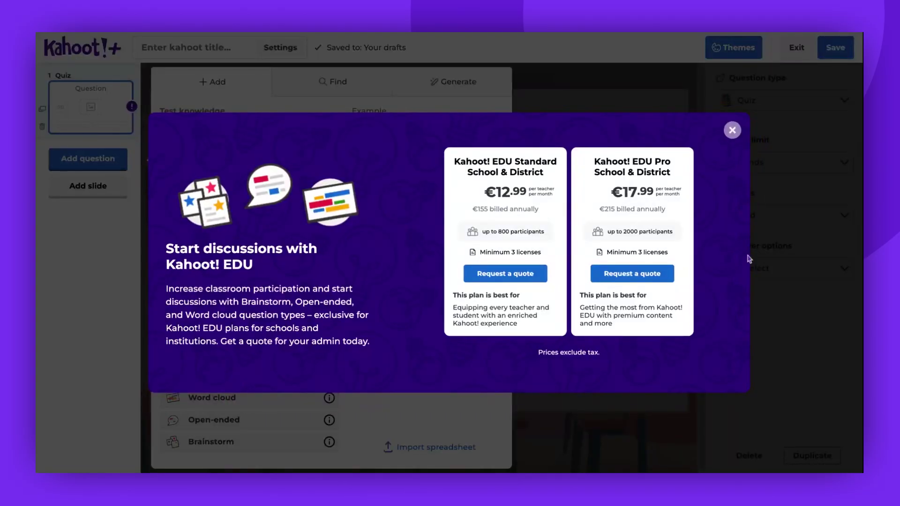
Dismiss the Kahoot! EDU discussion plans offer to return to the question type list
left_click(732, 130)
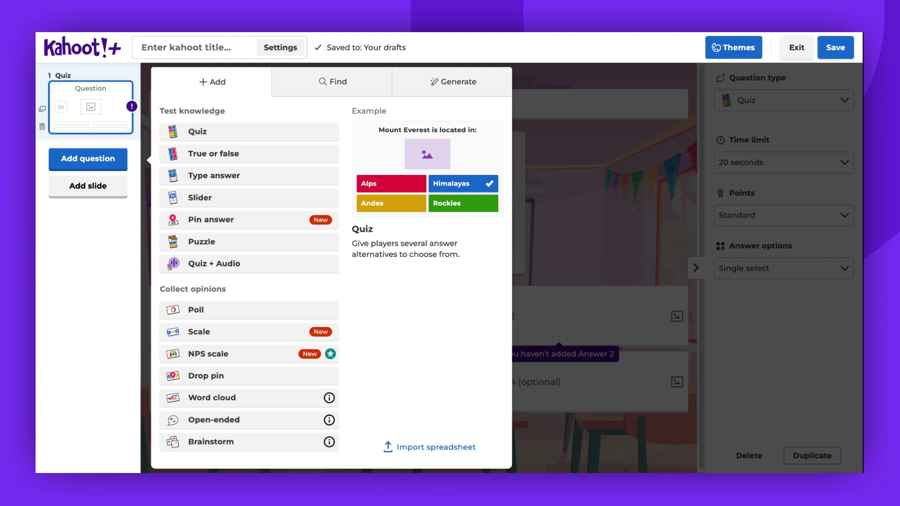